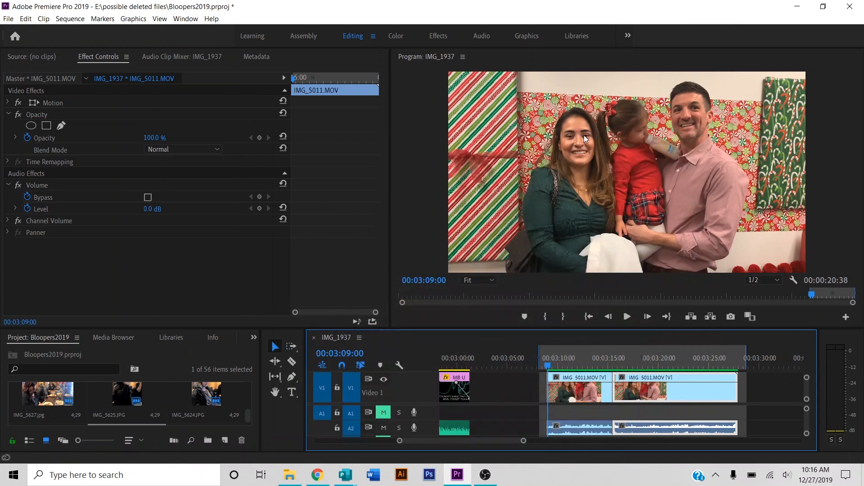
mouse_move(569, 154)
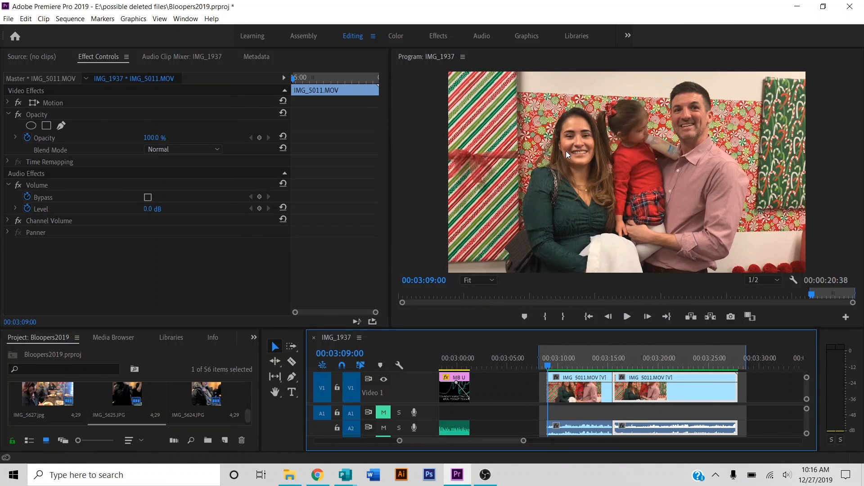
mouse_move(538, 337)
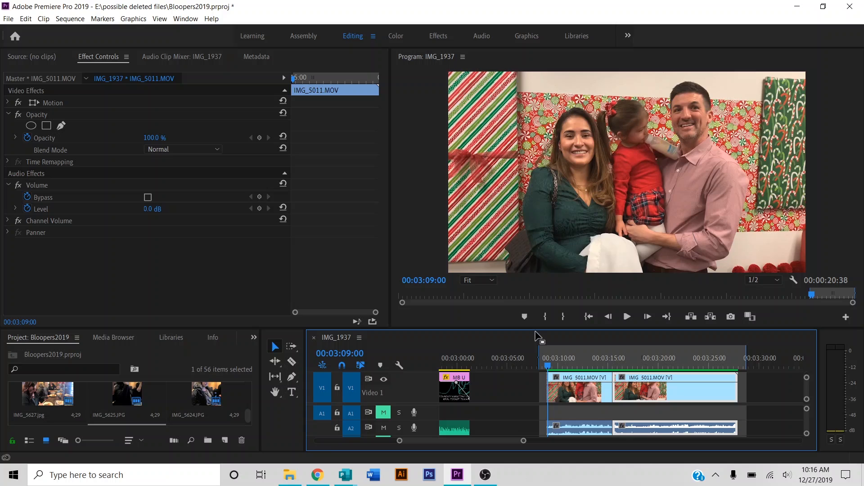
mouse_move(456, 475)
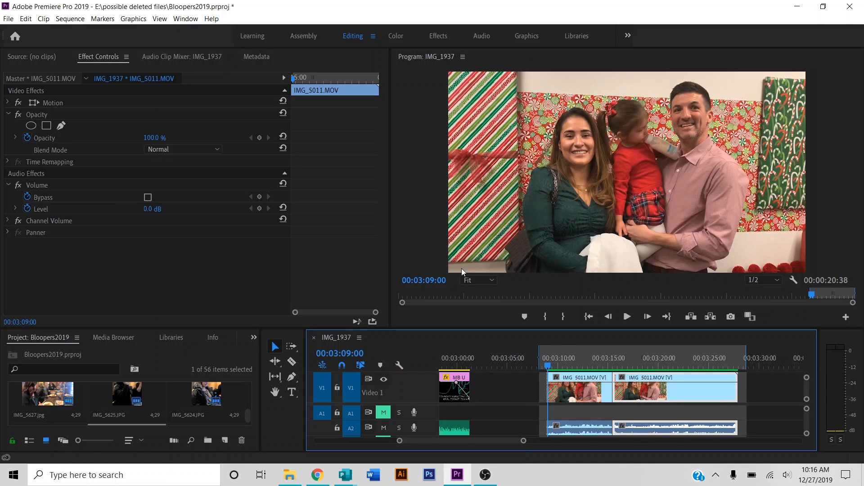
mouse_move(362, 153)
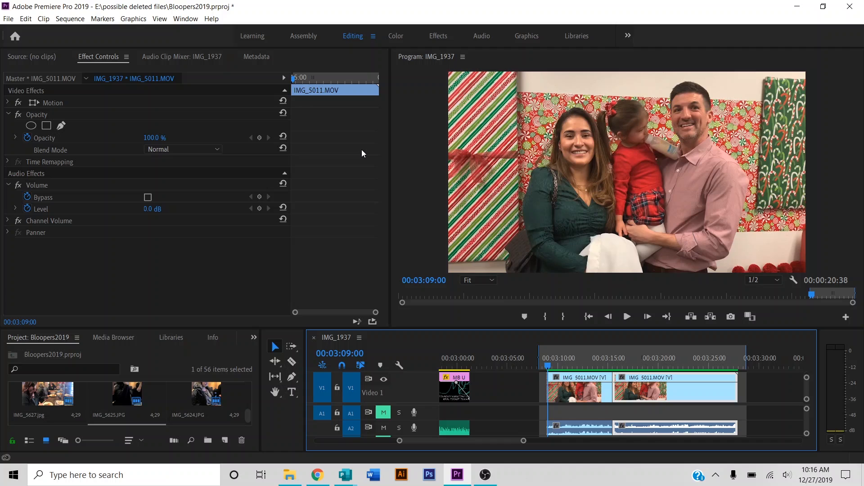
mouse_move(457, 475)
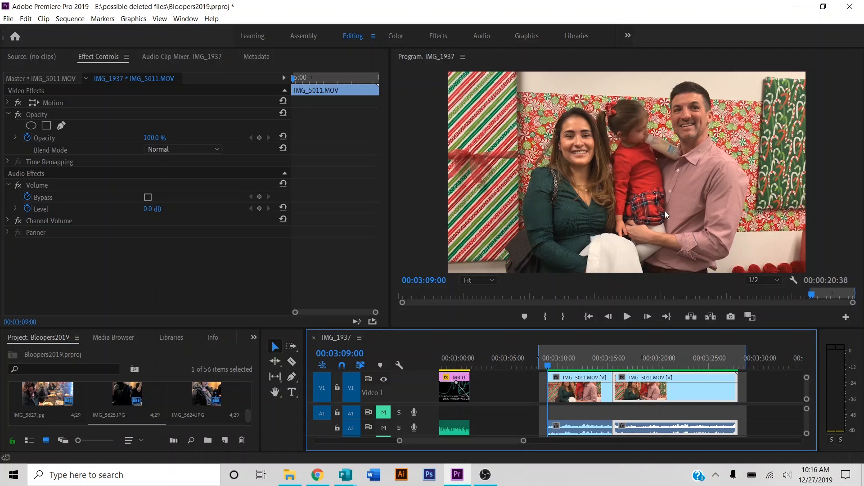
mouse_move(192, 328)
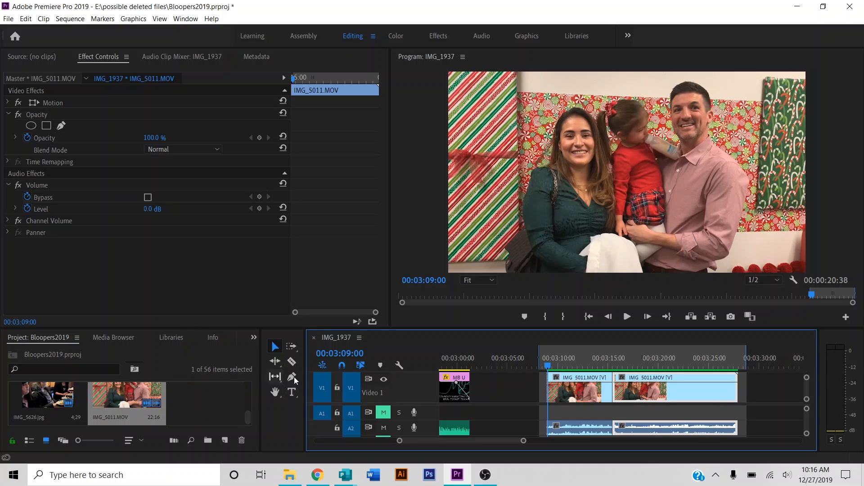
mouse_move(622, 180)
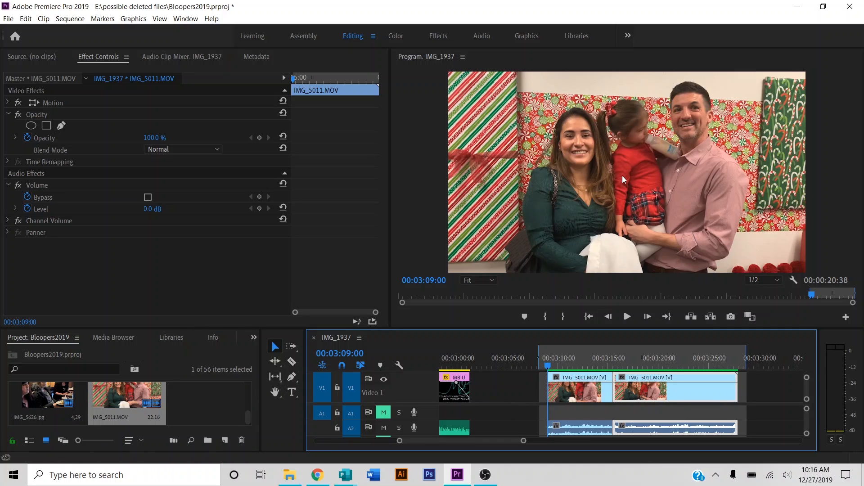
mouse_move(586, 243)
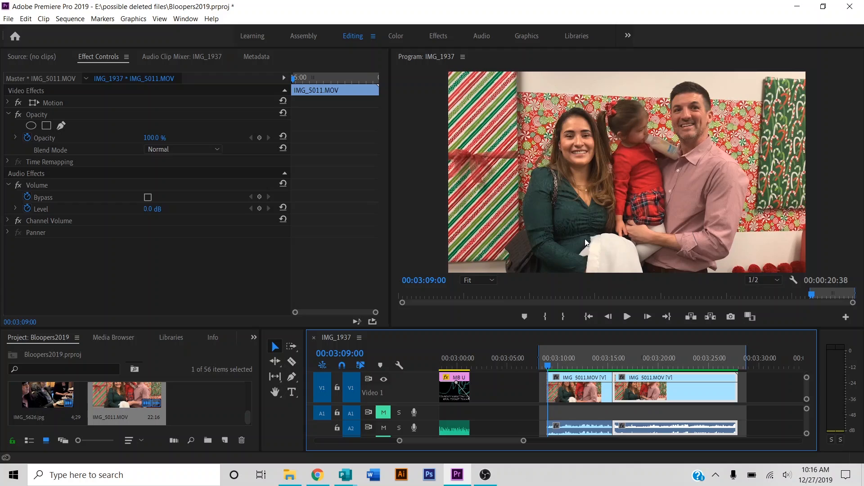
Briefly play the timeline from 00:03:09:00 to preview the IMG_5011.MOV family shot.
left_click(626, 317)
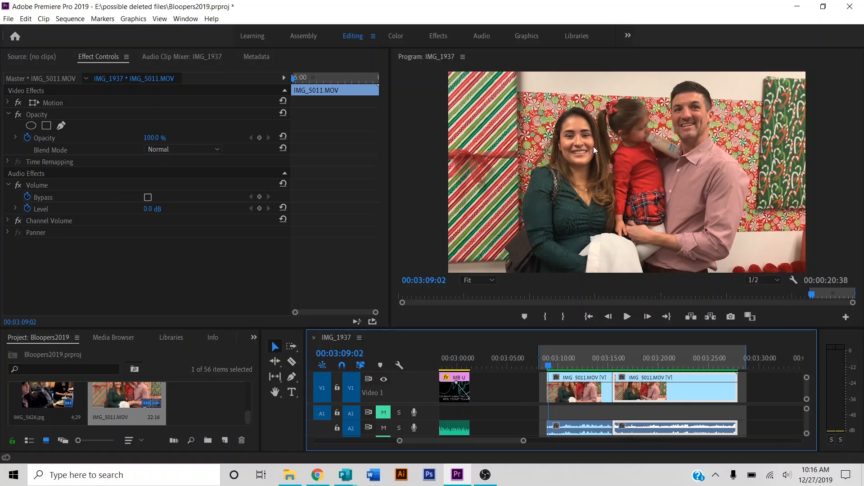
mouse_move(589, 143)
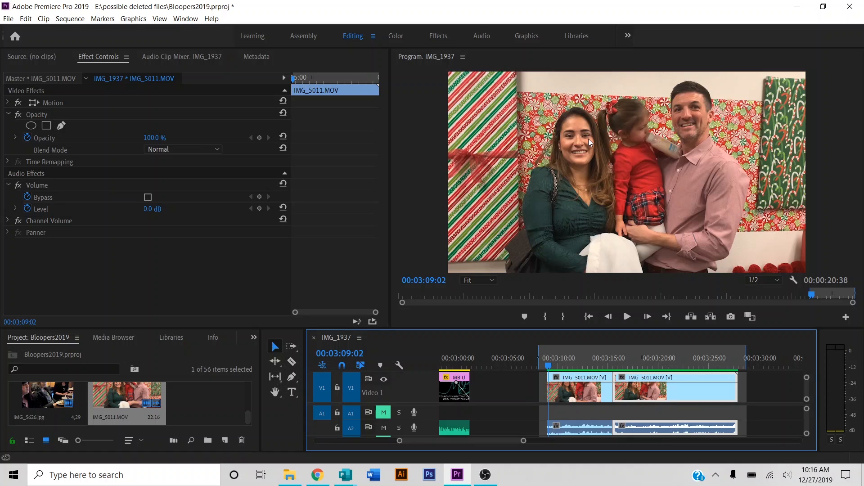
mouse_move(559, 384)
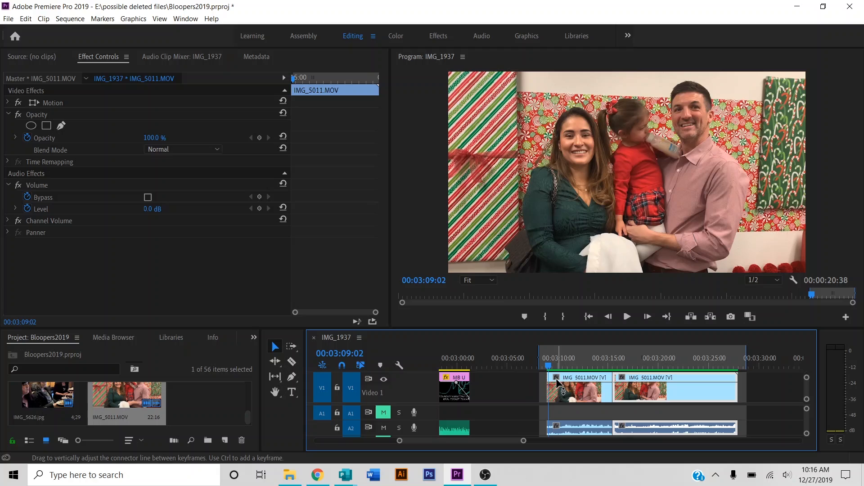
left_click(627, 316)
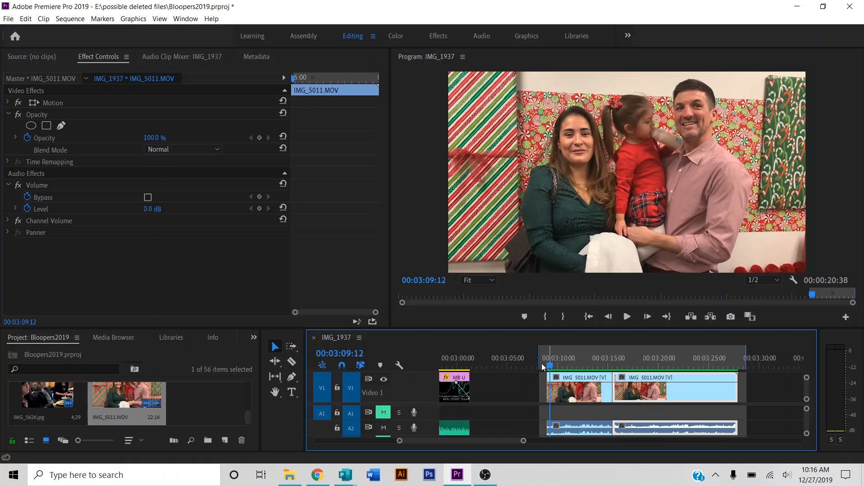
View the Properties window of IMG_5011.MOV to check its variable frame rate.
right_click(126, 402)
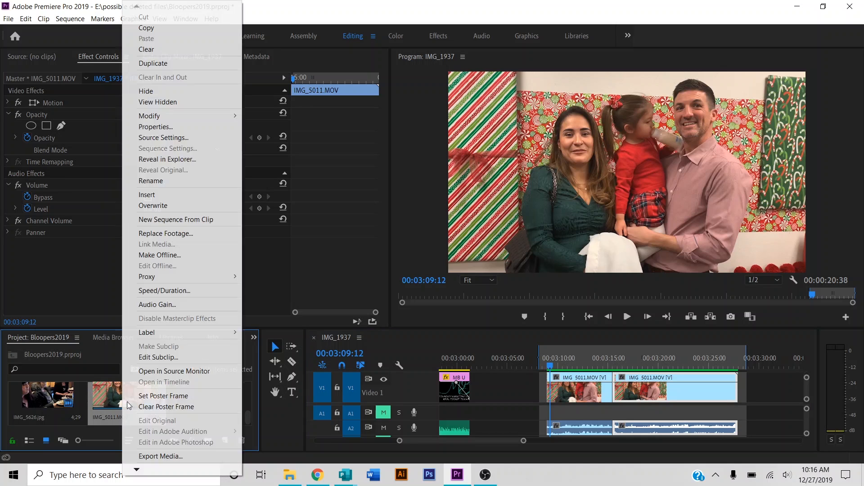
mouse_move(163, 396)
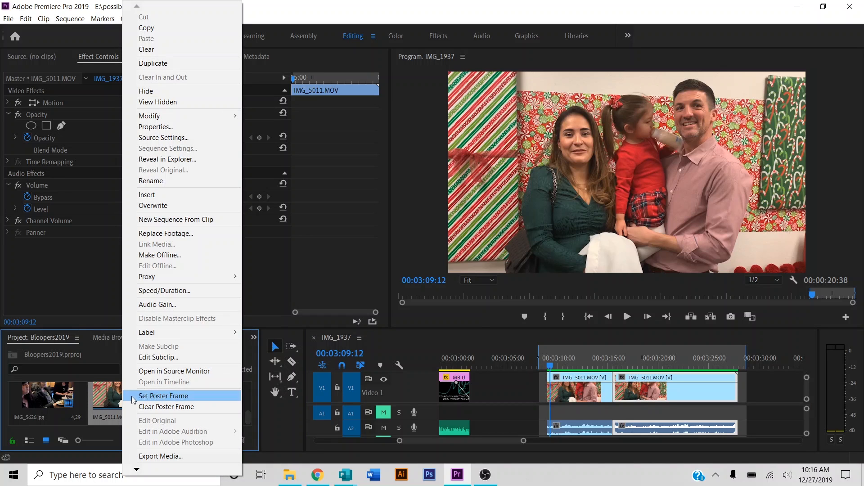
mouse_move(174, 170)
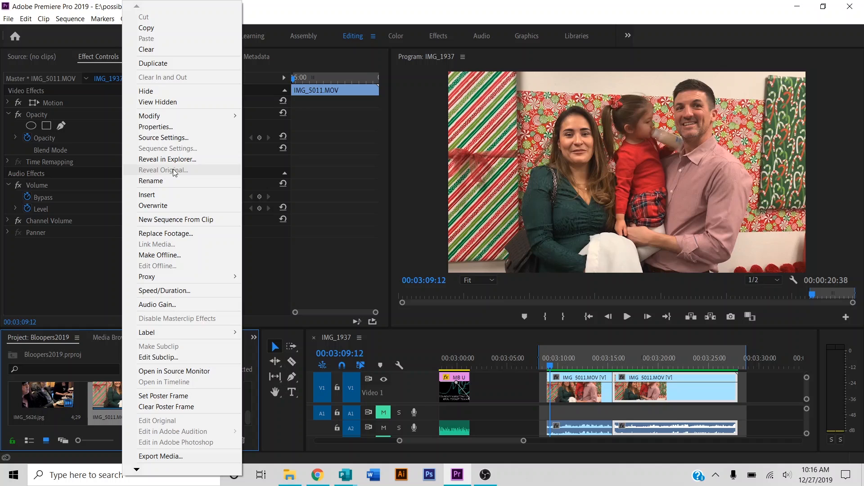
left_click(157, 127)
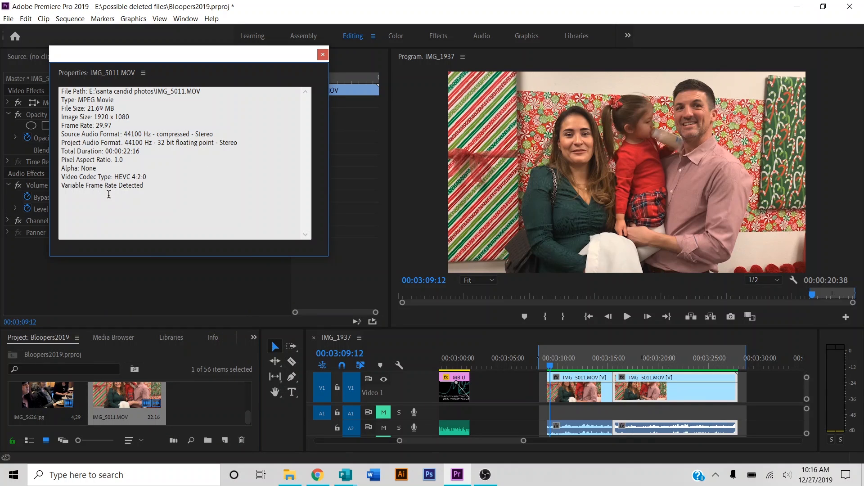
mouse_move(85, 191)
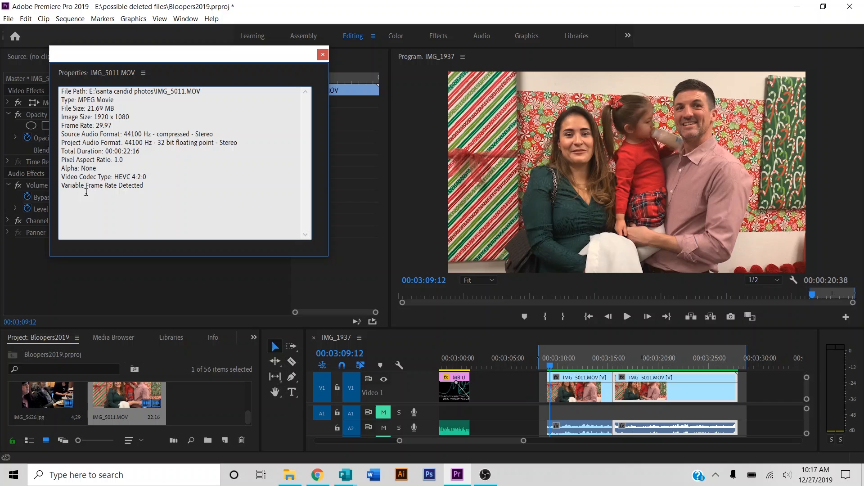
mouse_move(292, 83)
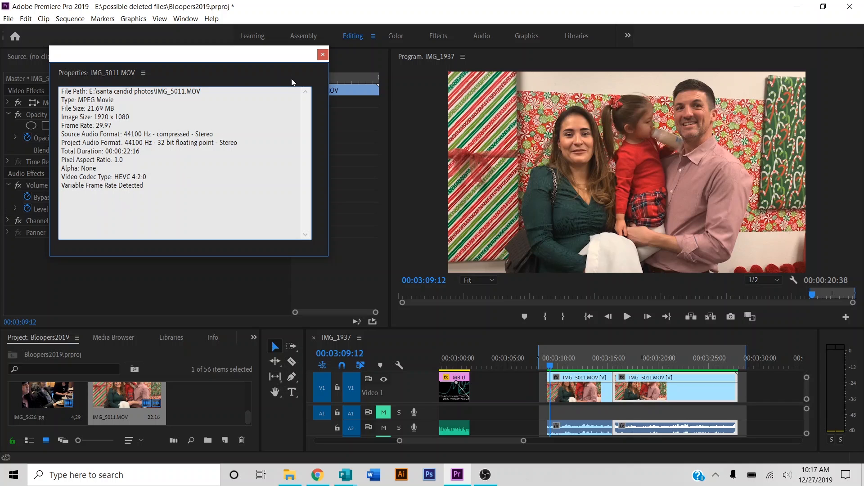
mouse_move(322, 55)
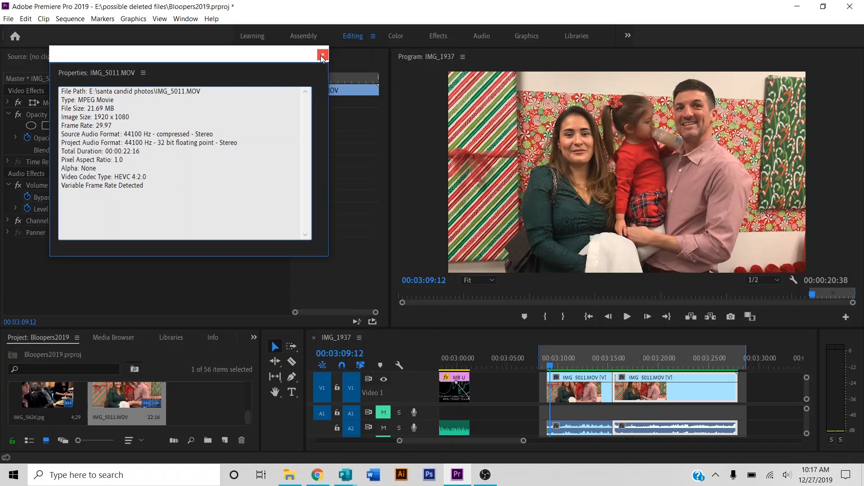
left_click(322, 56)
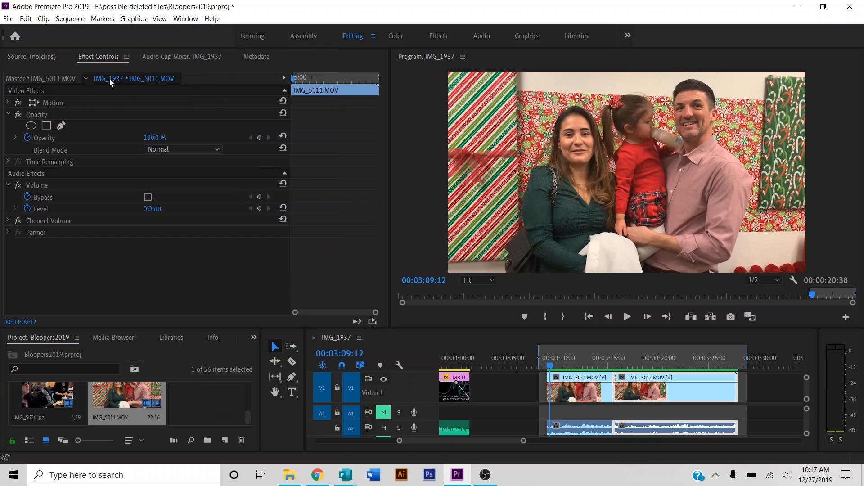
mouse_move(111, 146)
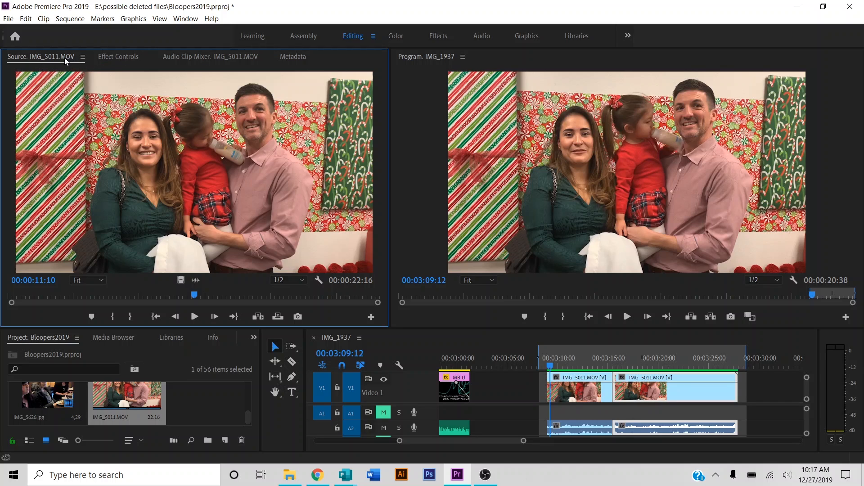
left_click(118, 56)
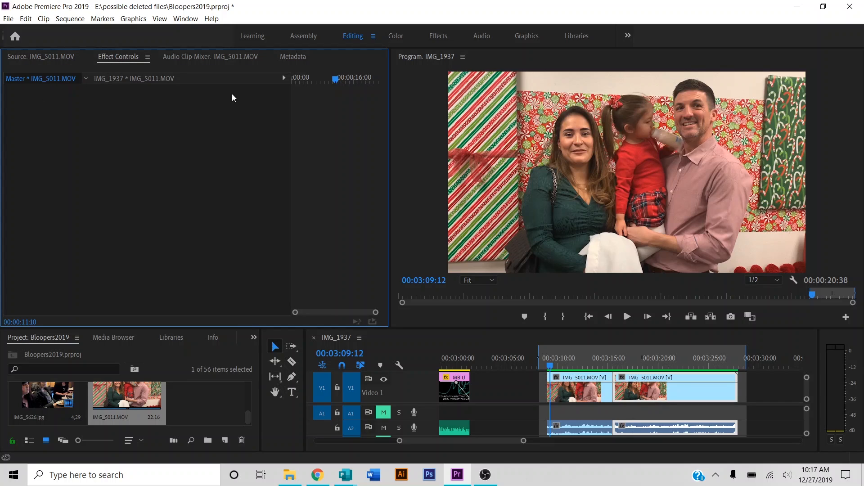
mouse_move(257, 105)
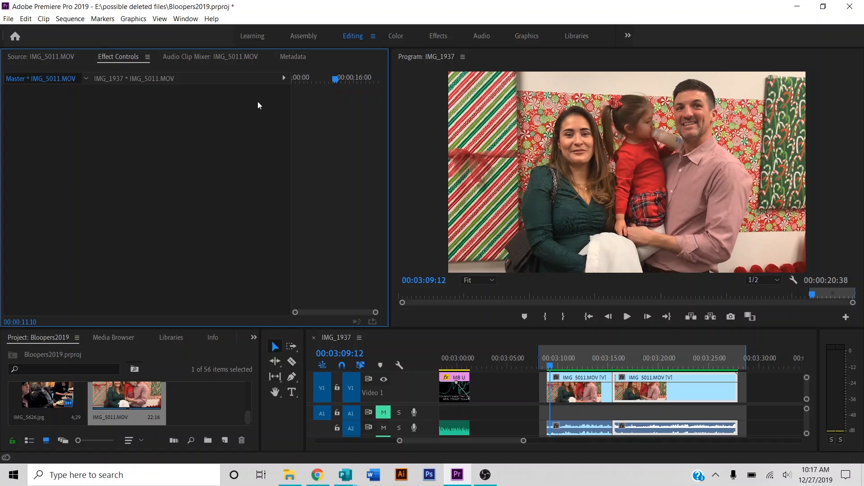
mouse_move(457, 314)
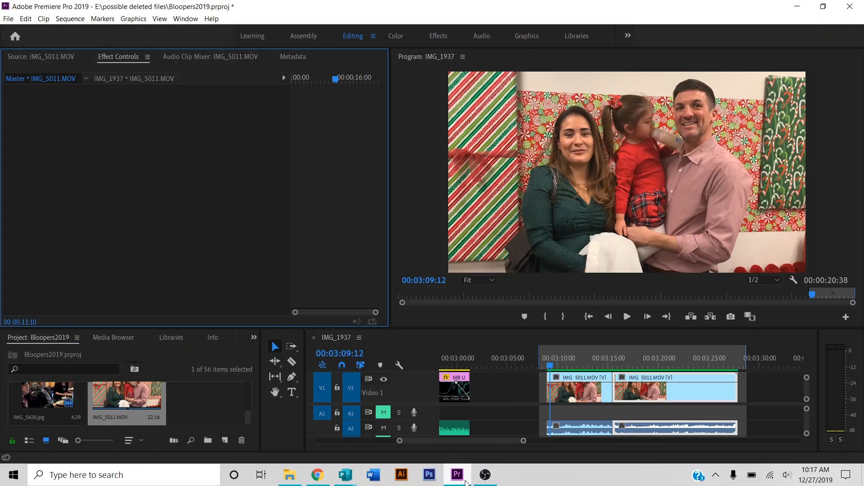
mouse_move(457, 474)
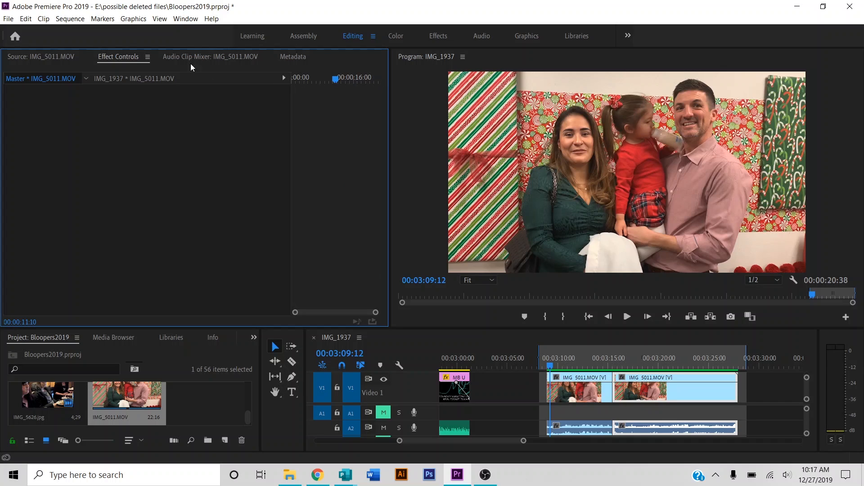
mouse_move(46, 94)
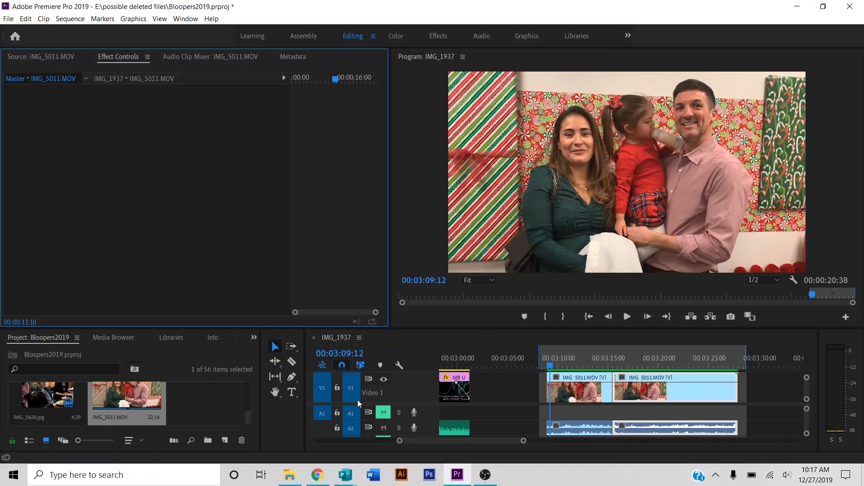
mouse_move(114, 100)
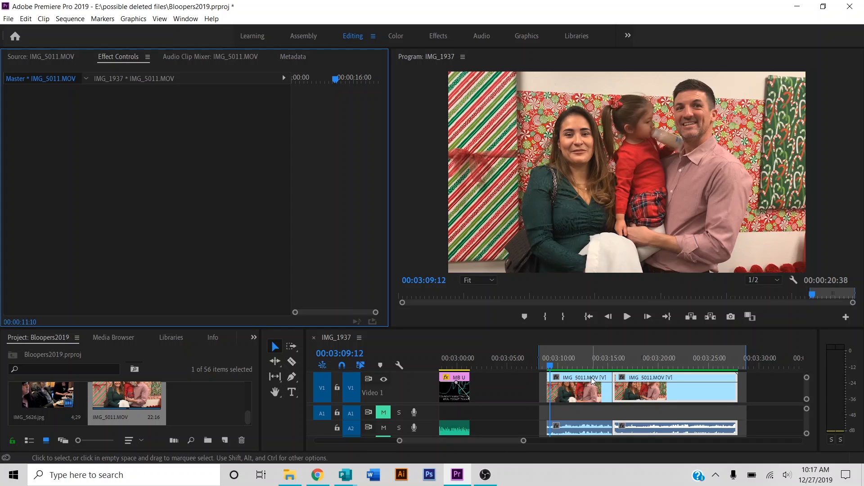
mouse_move(603, 339)
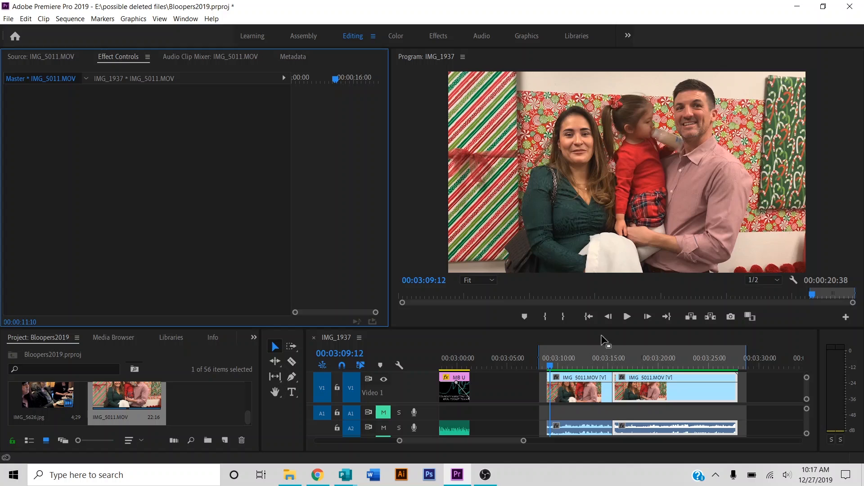
mouse_move(584, 370)
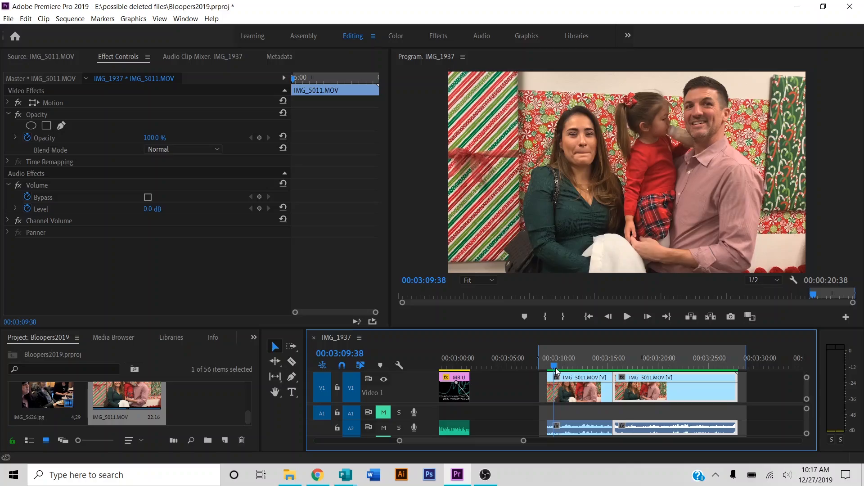
Minimize Premiere Pro so the Windows desktop is showing.
left_click(626, 316)
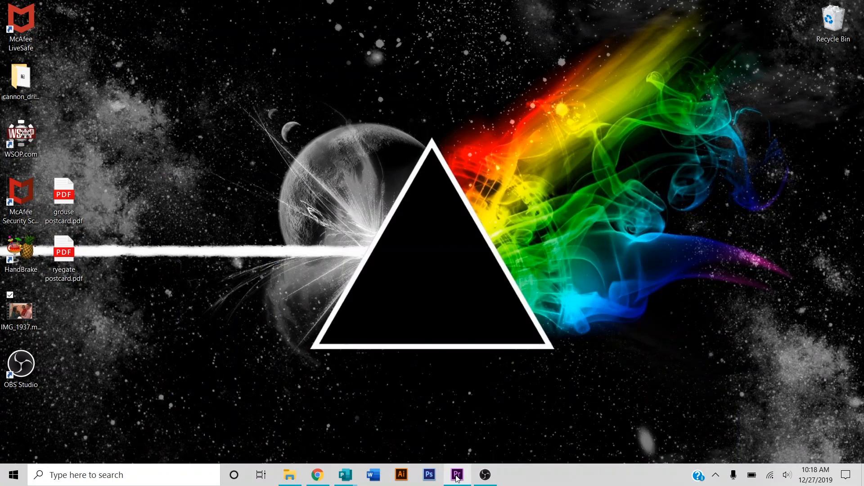
left_click(456, 475)
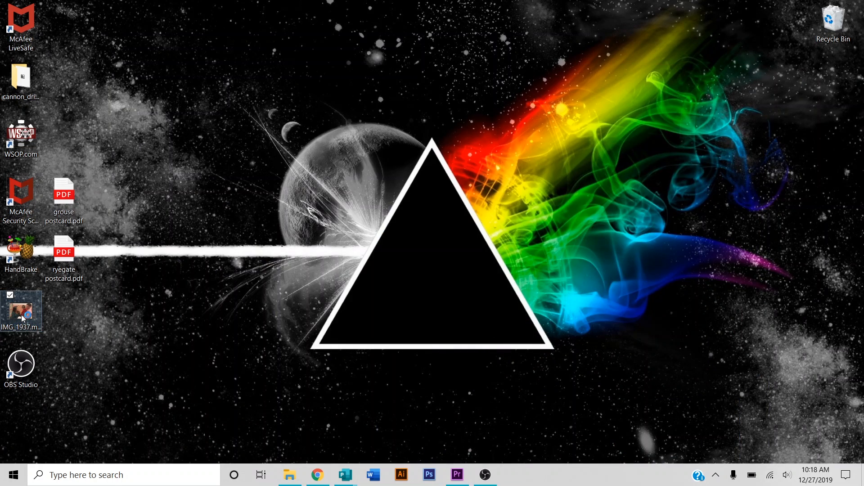
double_click(21, 311)
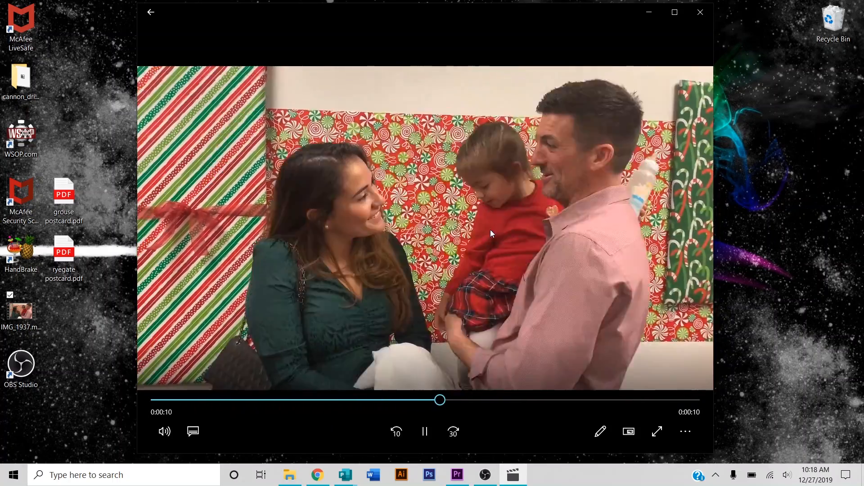
left_click(424, 432)
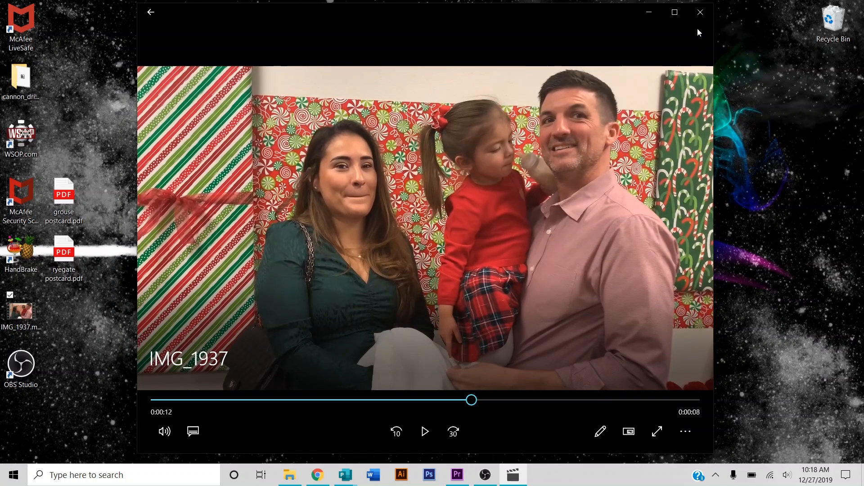
left_click(700, 12)
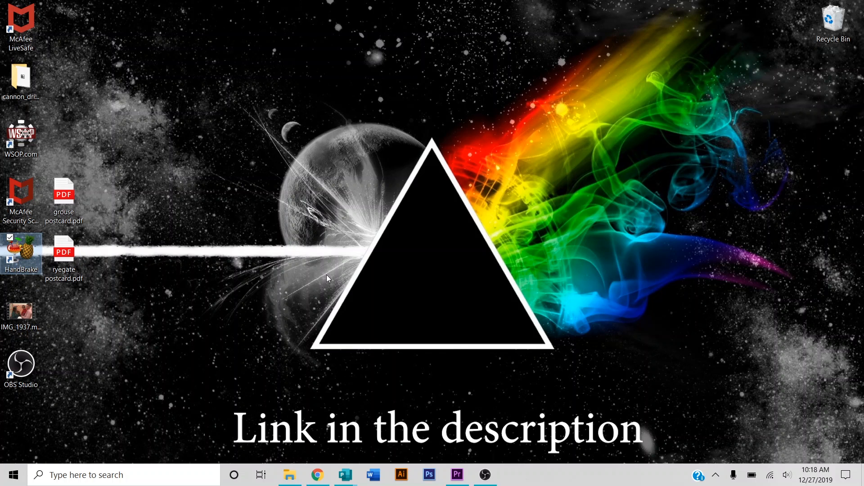
Launch HandBrake and load IMG_5011.MOV from File Explorer as the source.
double_click(21, 253)
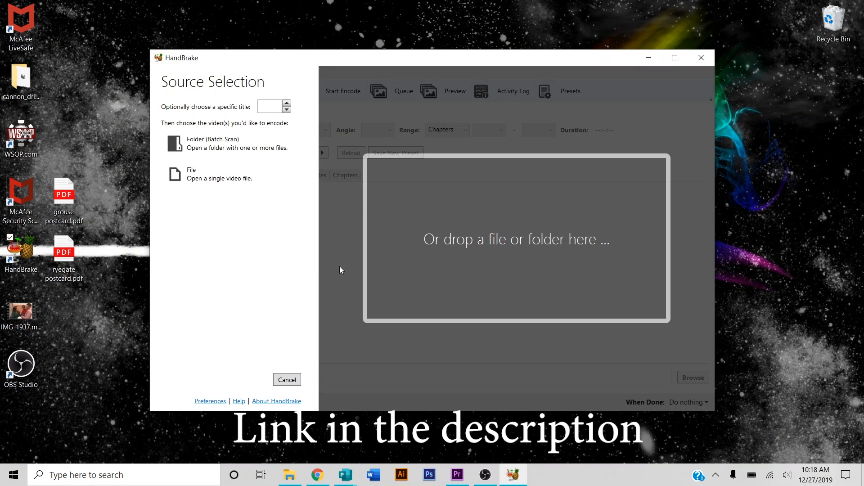
mouse_move(208, 193)
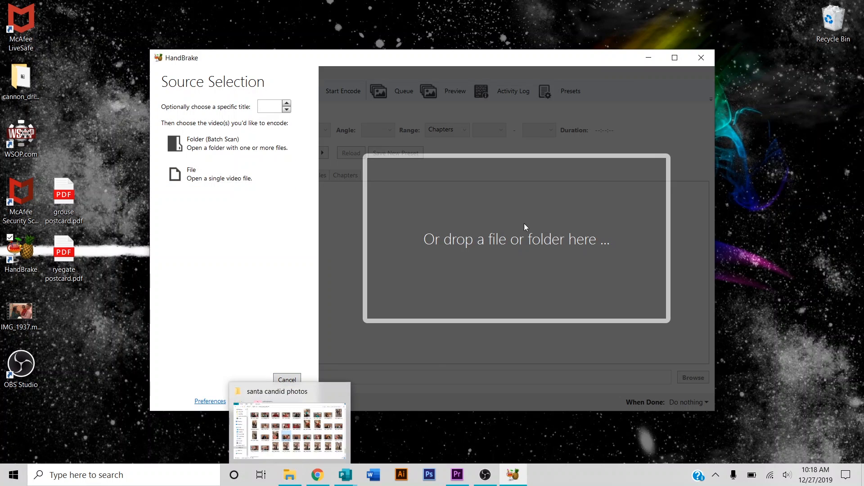
left_click(288, 424)
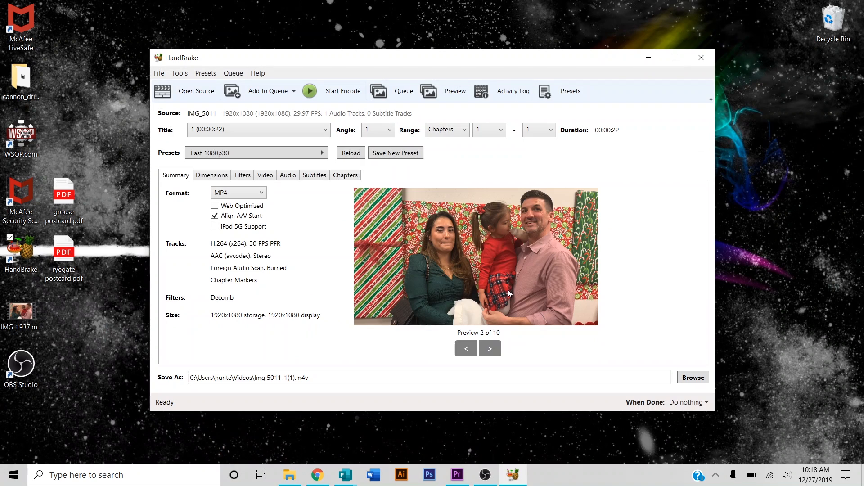
mouse_move(326, 216)
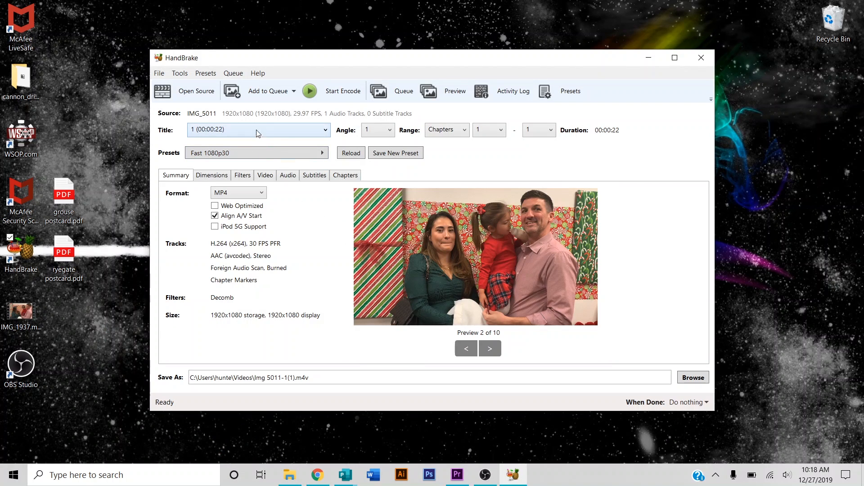
mouse_move(476, 368)
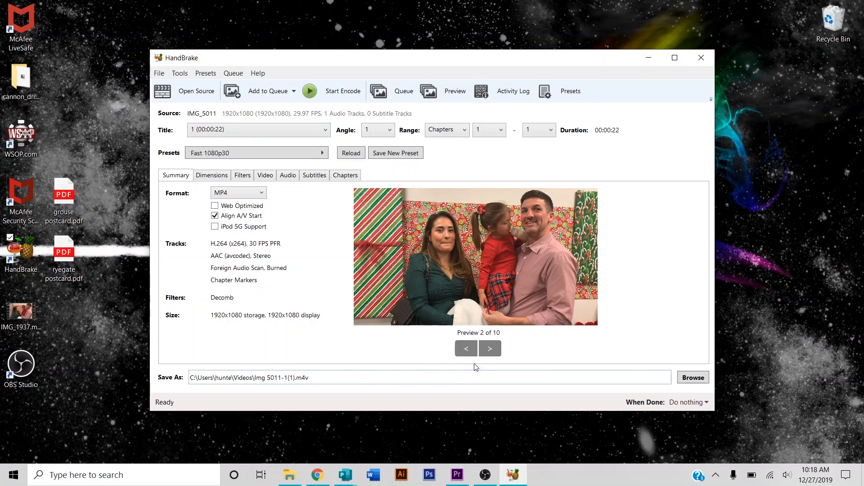
mouse_move(381, 216)
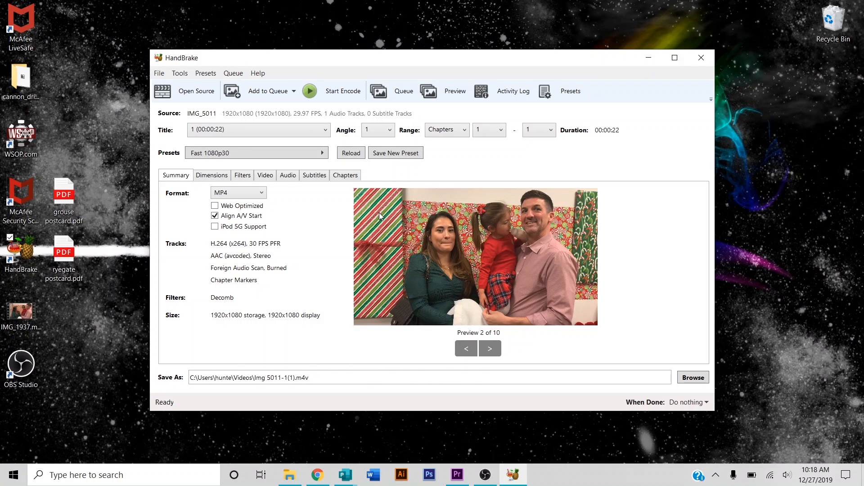
mouse_move(355, 278)
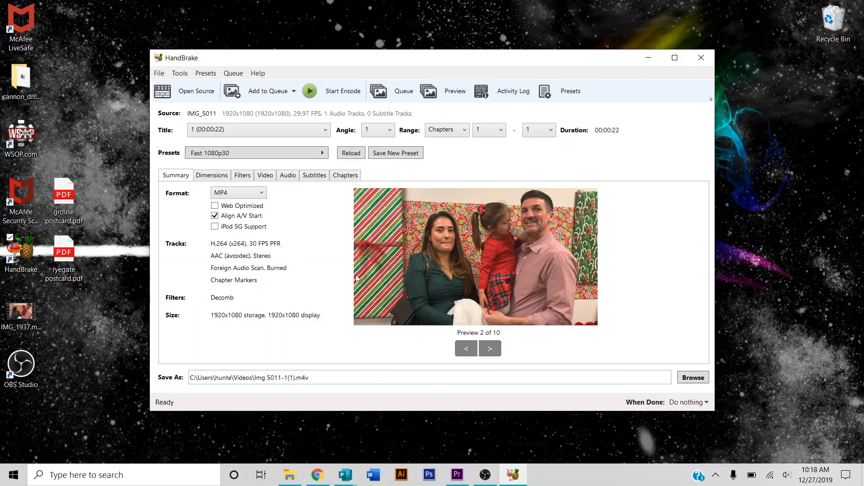
mouse_move(307, 339)
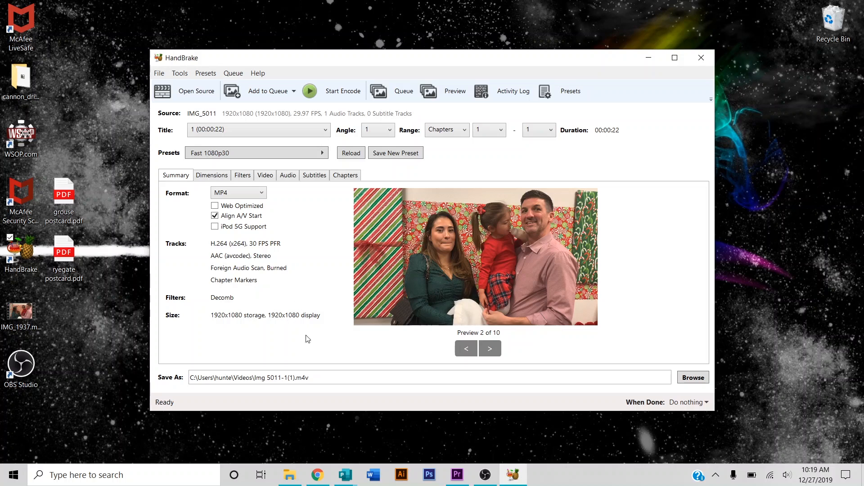
mouse_move(303, 254)
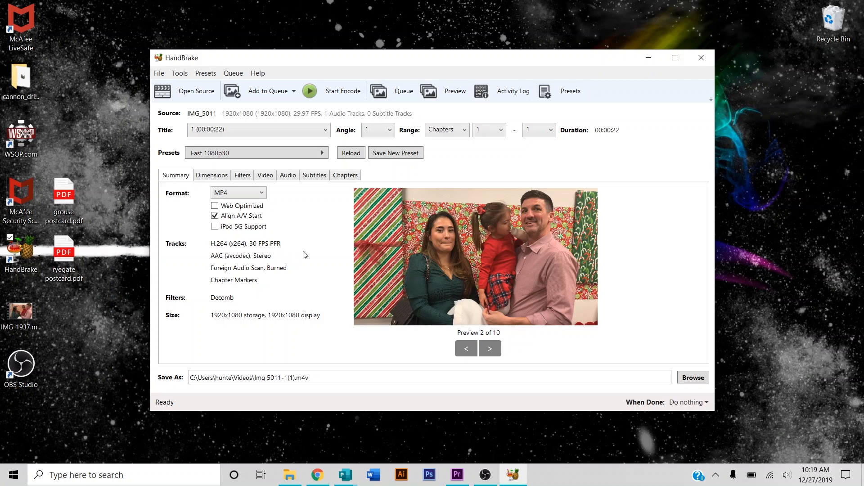
mouse_move(254, 254)
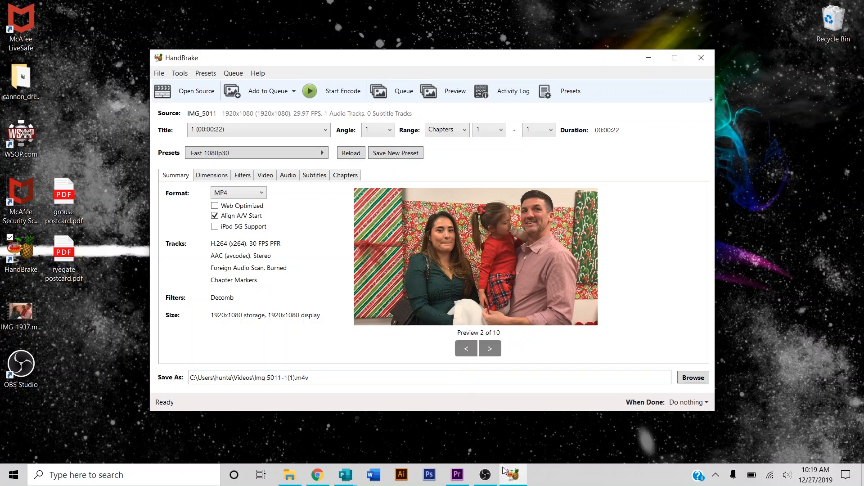
left_click(457, 474)
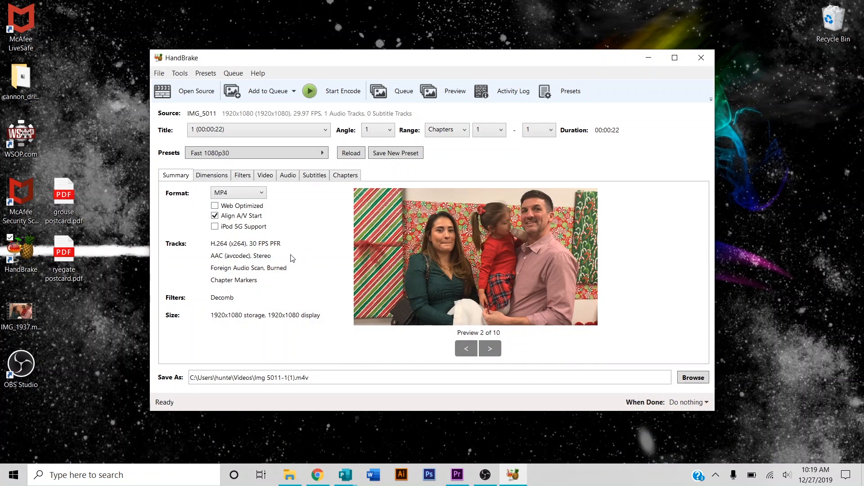
mouse_move(367, 114)
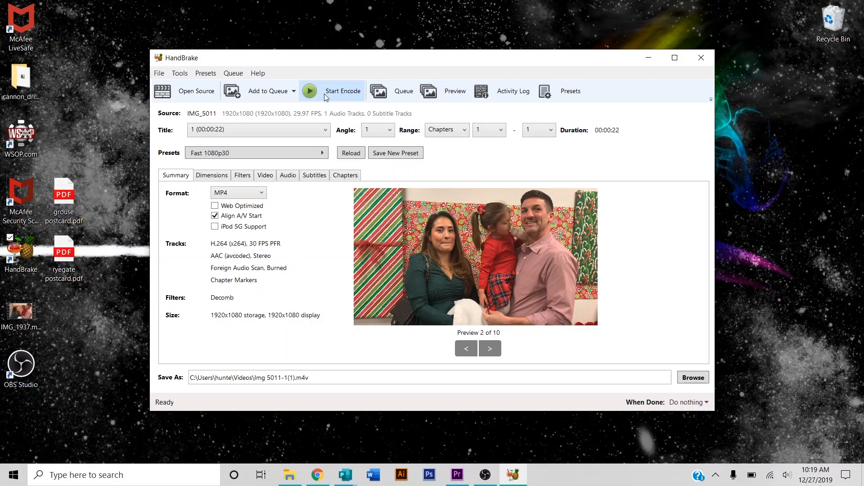
Start the IMG_5011 encode and browse to This PC > Videos in File Explorer.
left_click(310, 91)
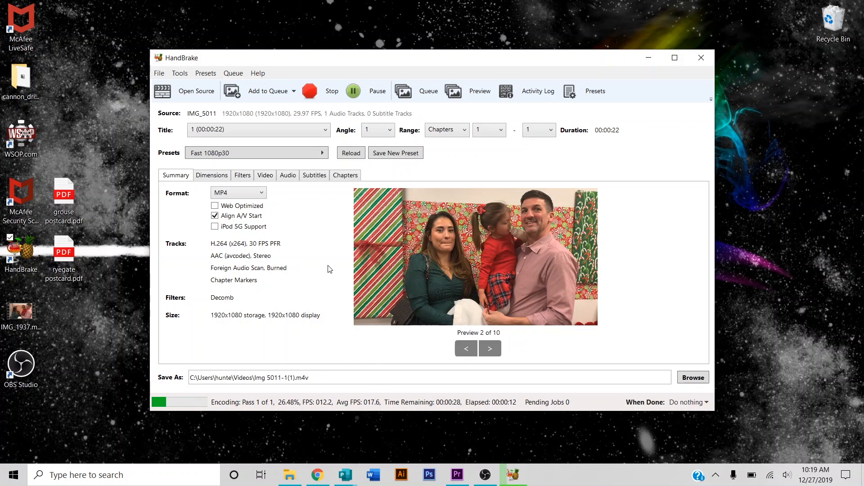
mouse_move(788, 267)
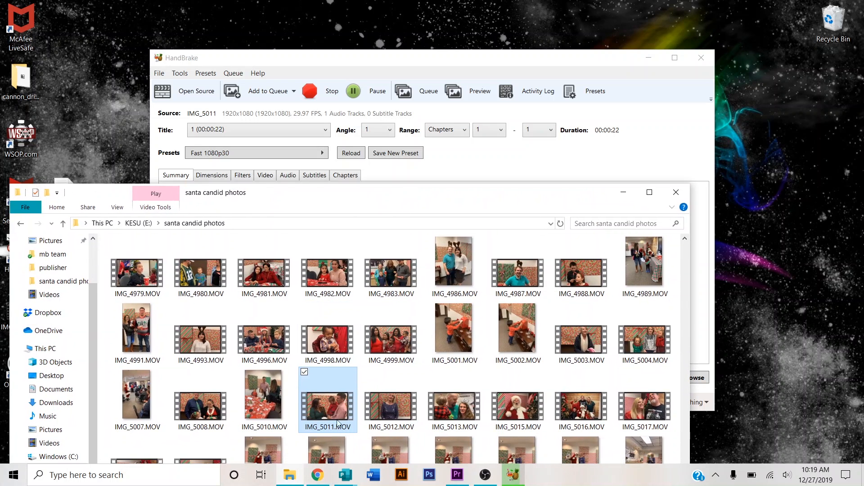
scroll("up", 3)
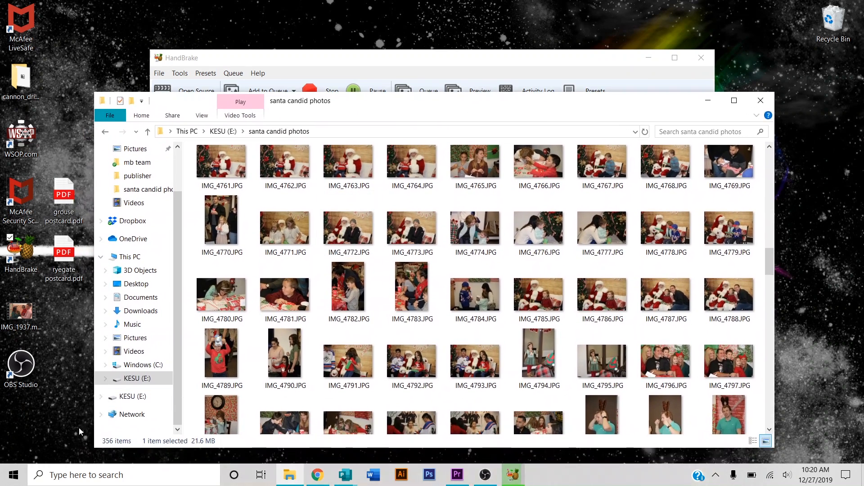
left_click(129, 256)
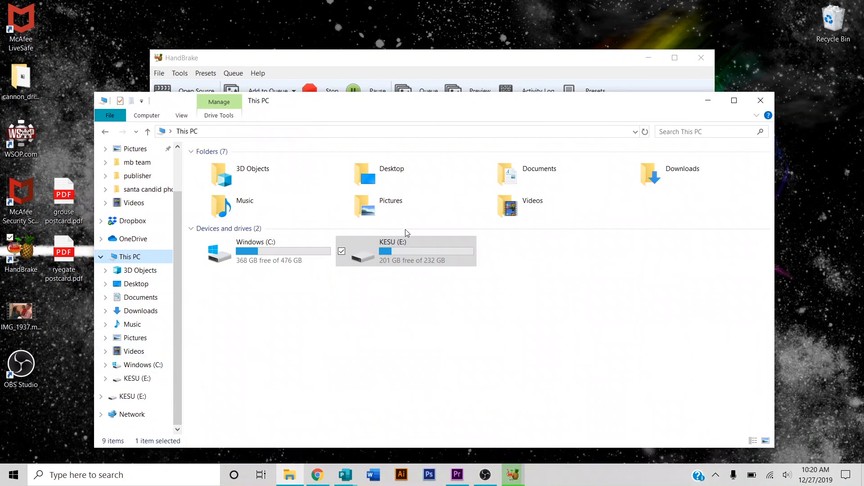
mouse_move(533, 206)
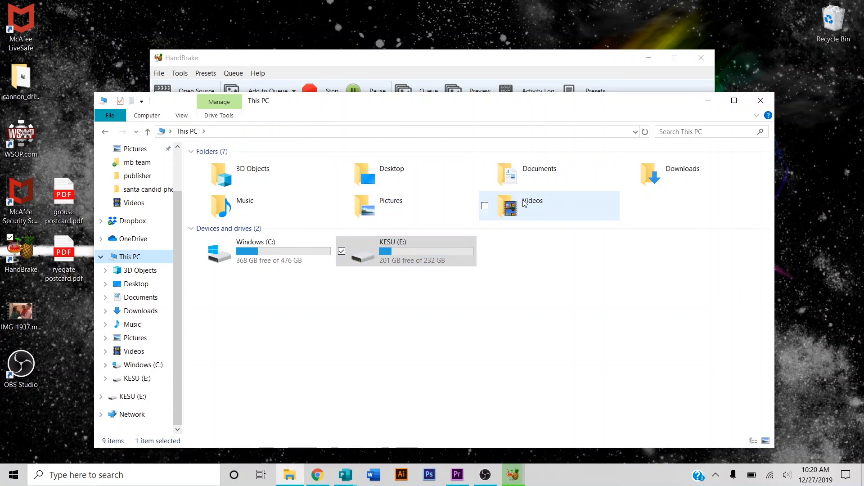
double_click(533, 205)
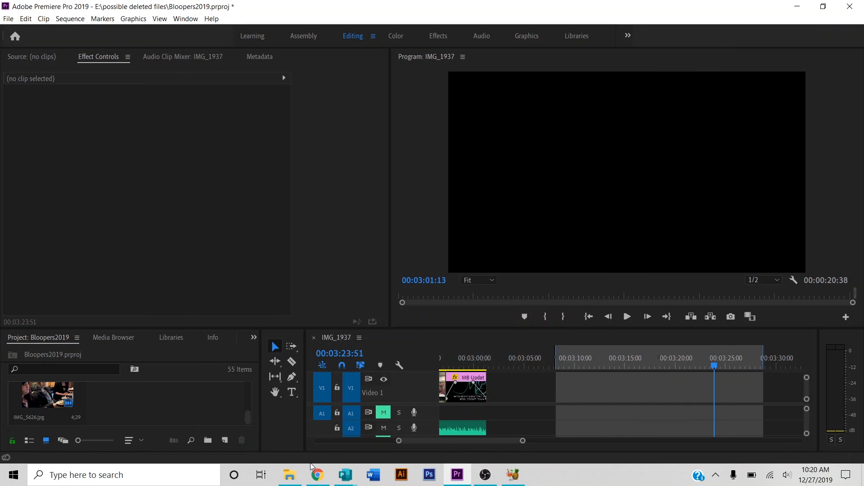
Bring the Videos folder forward and select the re-encoded Img 5011-1.m4v.
left_click(289, 474)
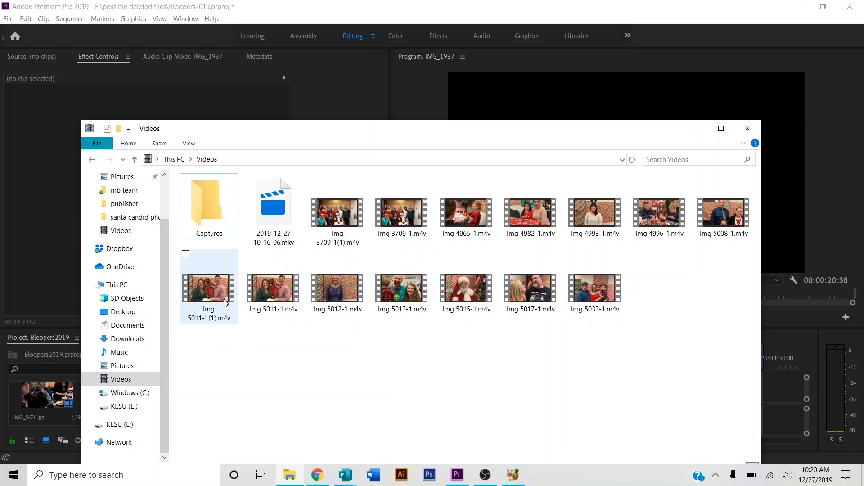
mouse_move(272, 290)
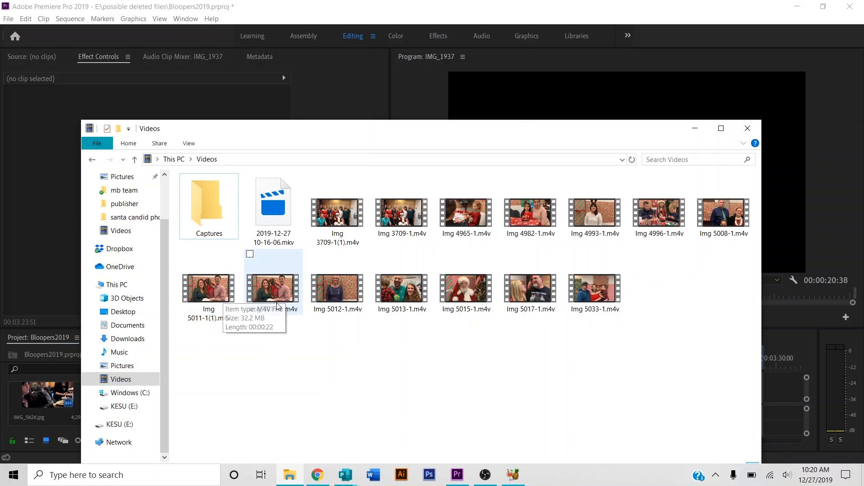
left_click(273, 287)
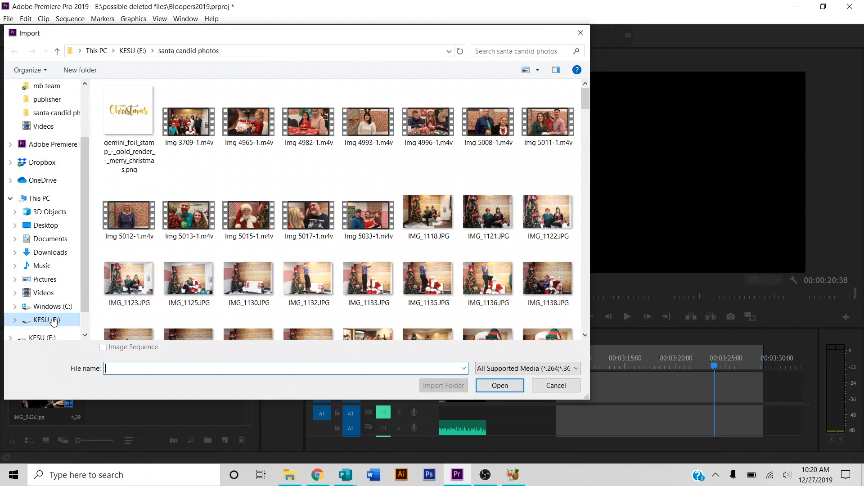
Import Img 5011-1.m4v from This PC > Videos into the Premiere project.
left_click(37, 198)
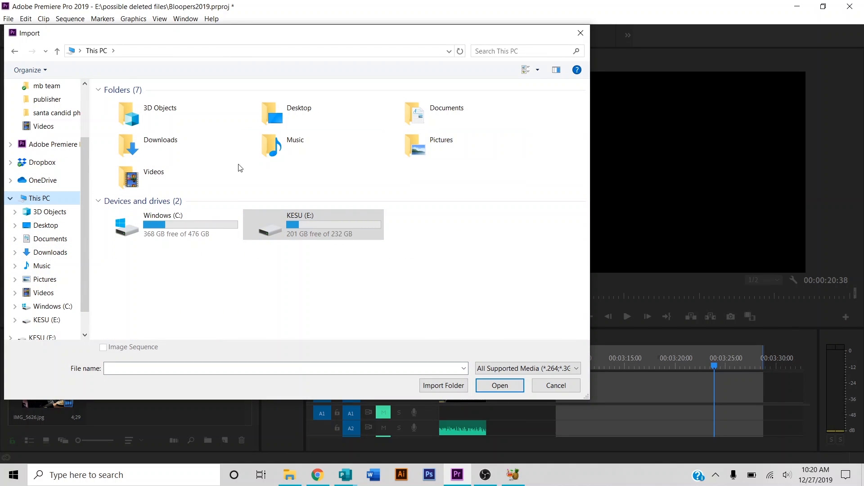
double_click(153, 177)
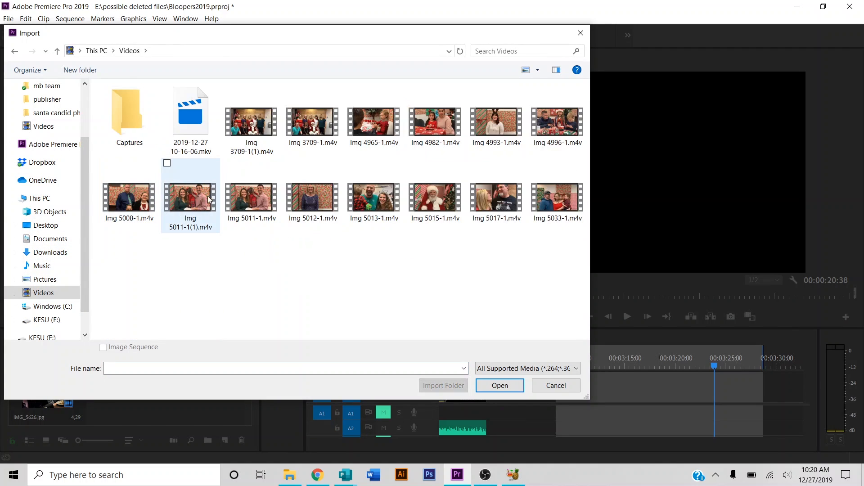
mouse_move(172, 196)
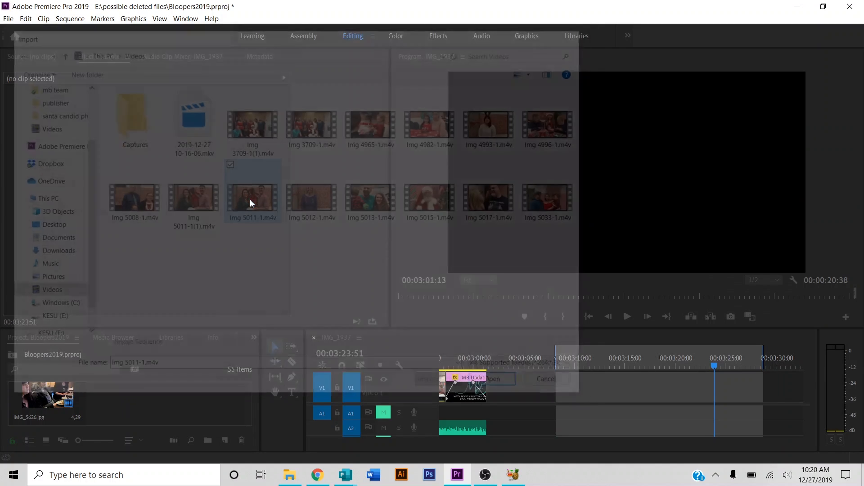
left_click(495, 379)
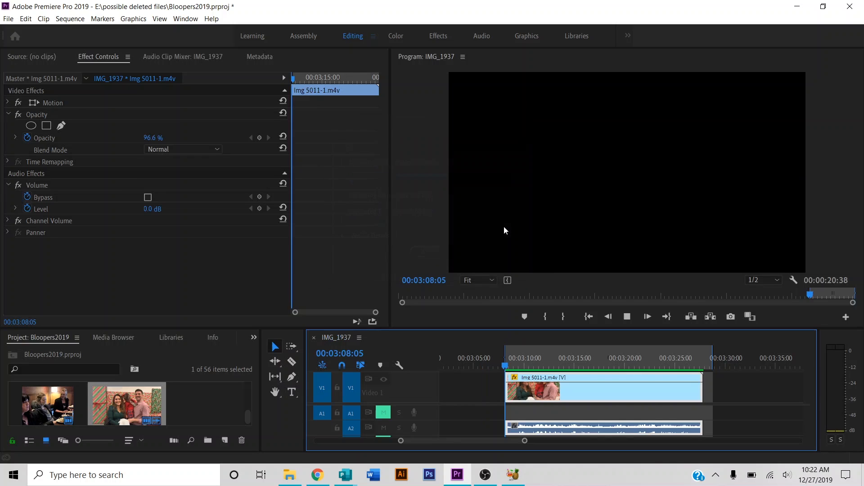
Play the IMG_1937 timeline, then start File > Export > Media.
left_click(646, 316)
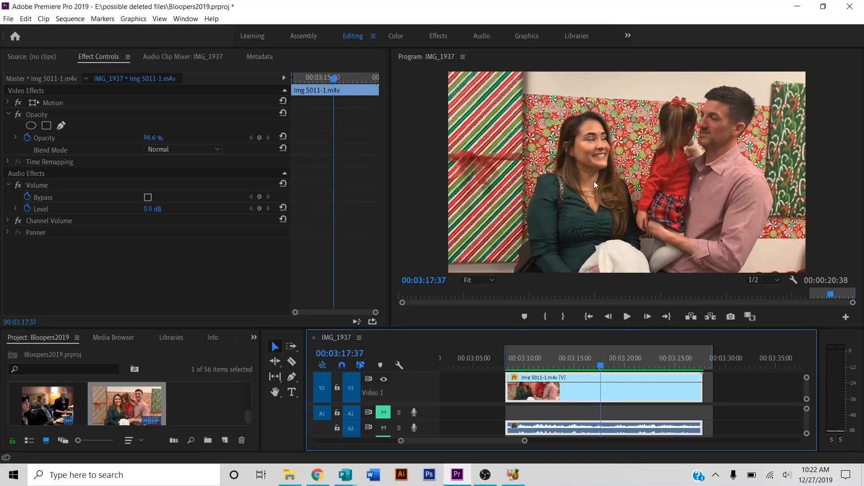
left_click(8, 18)
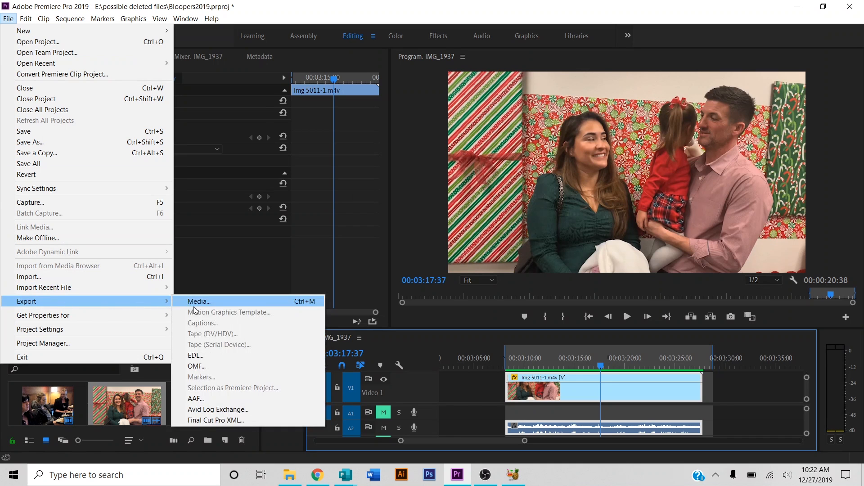
left_click(198, 301)
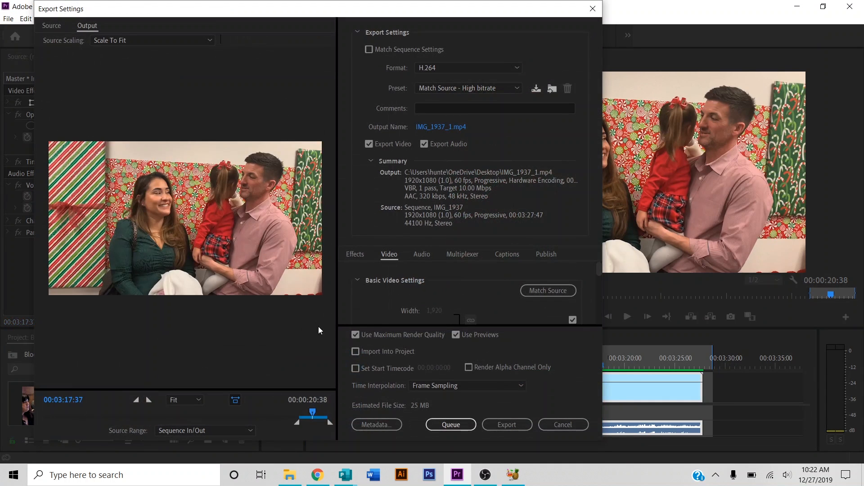
Export the sequence as H.264 IMG_1937_1.mp4 with Match Source - High bitrate.
left_click(507, 424)
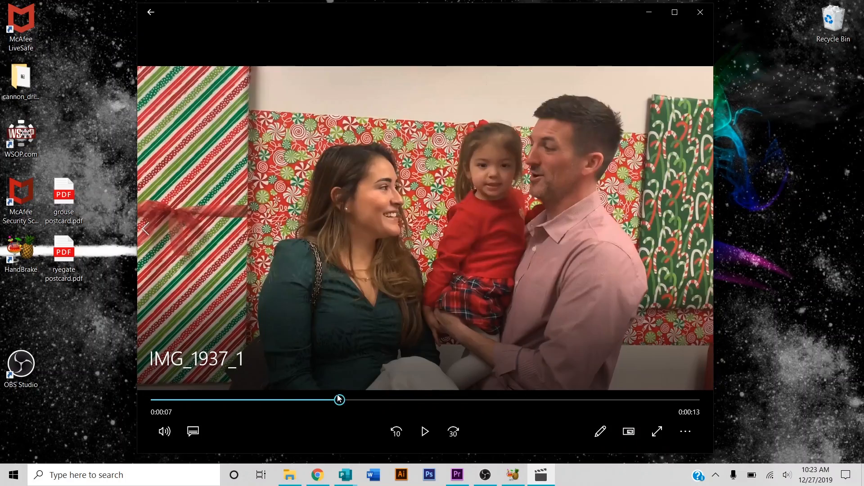
Play and pause the exported IMG_1937_1 clip in Movies & TV, then close it.
left_click(424, 431)
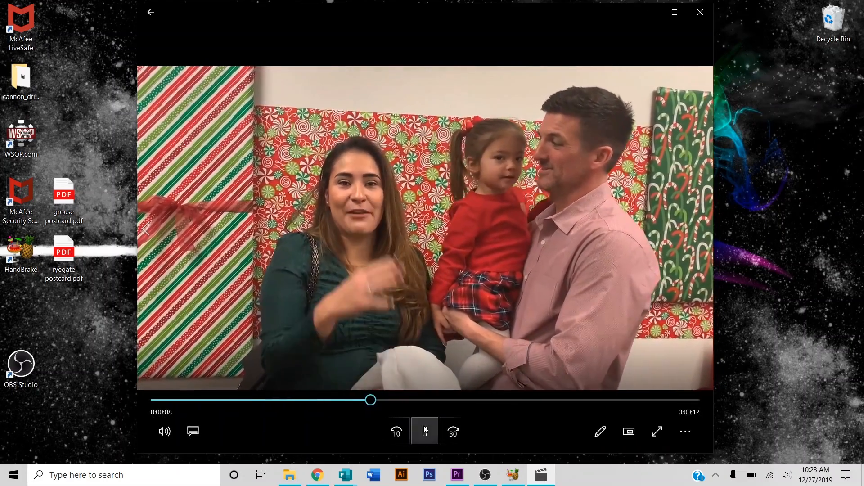
left_click(424, 431)
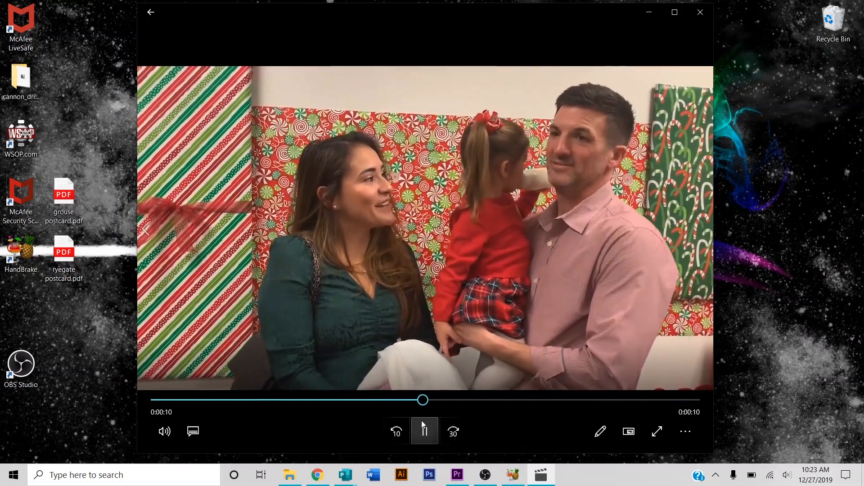
left_click(424, 432)
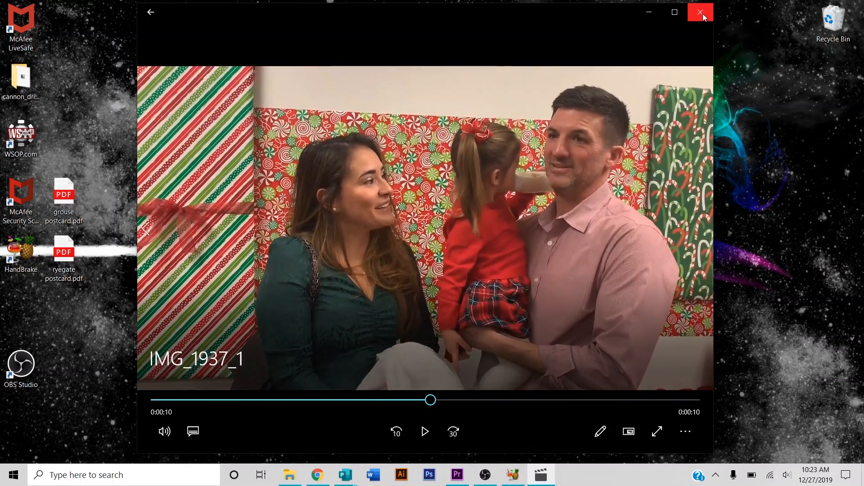
left_click(700, 12)
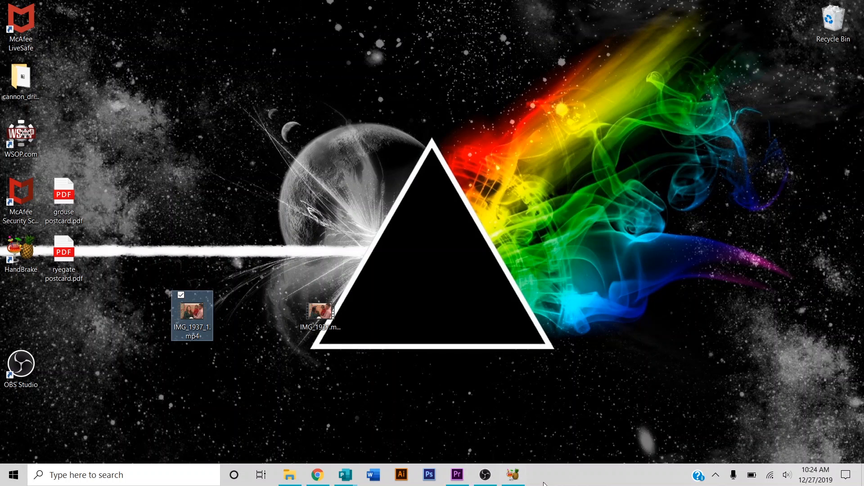
mouse_move(199, 324)
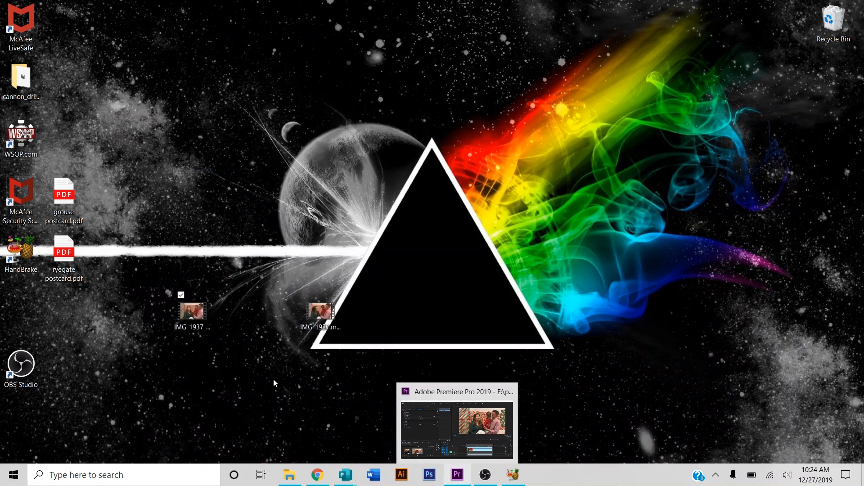
mouse_move(280, 393)
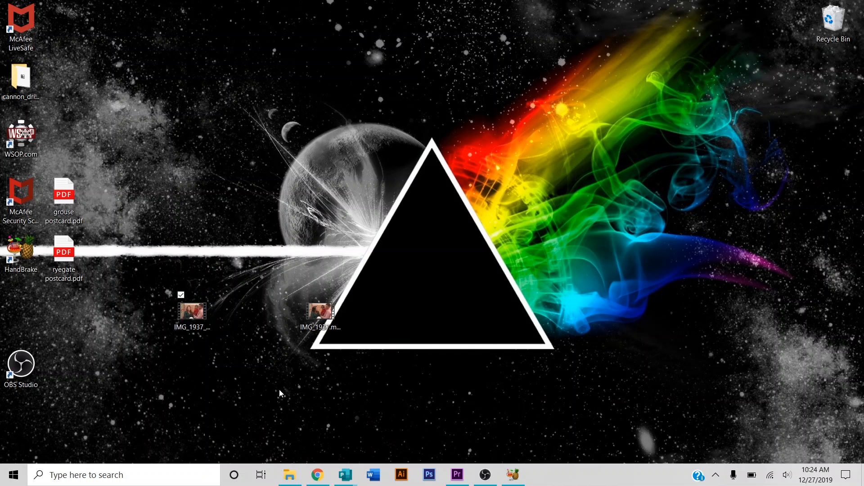
mouse_move(461, 383)
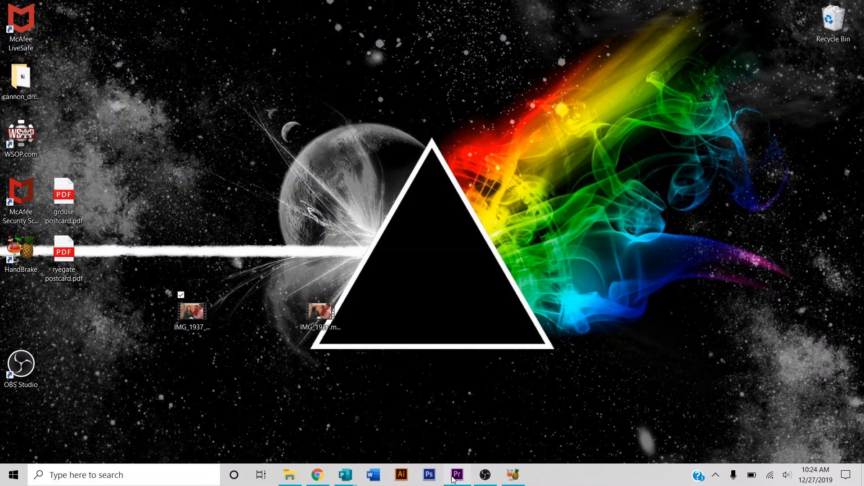
Restore Premiere Pro's Bloopers2019 project window from the taskbar.
left_click(457, 475)
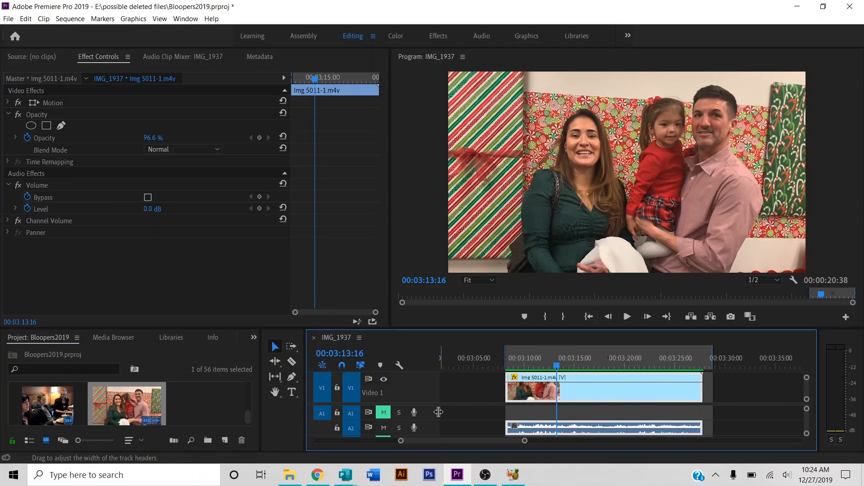
mouse_move(485, 474)
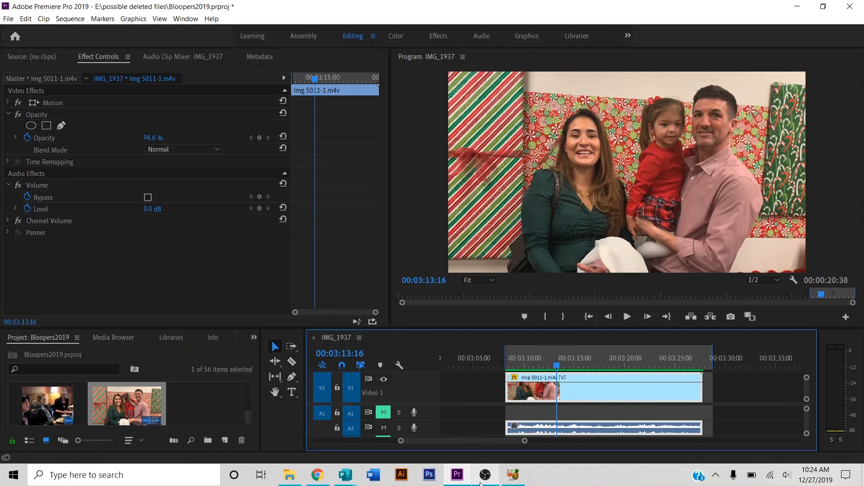